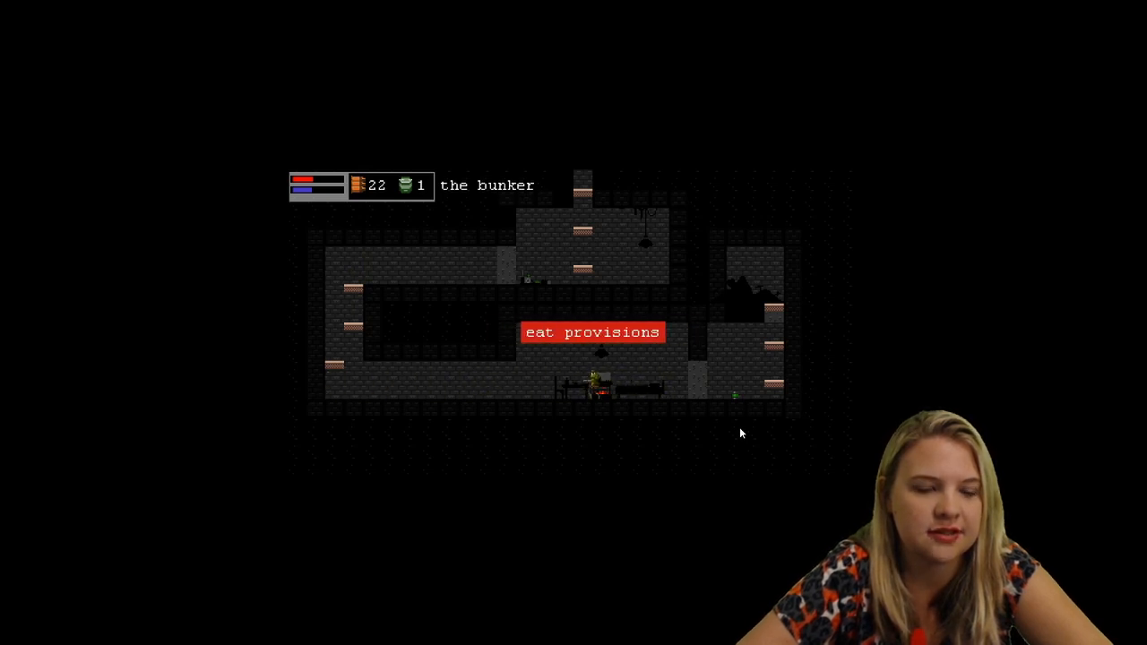
{"action": "left_click", "coordinate": [593, 332]}
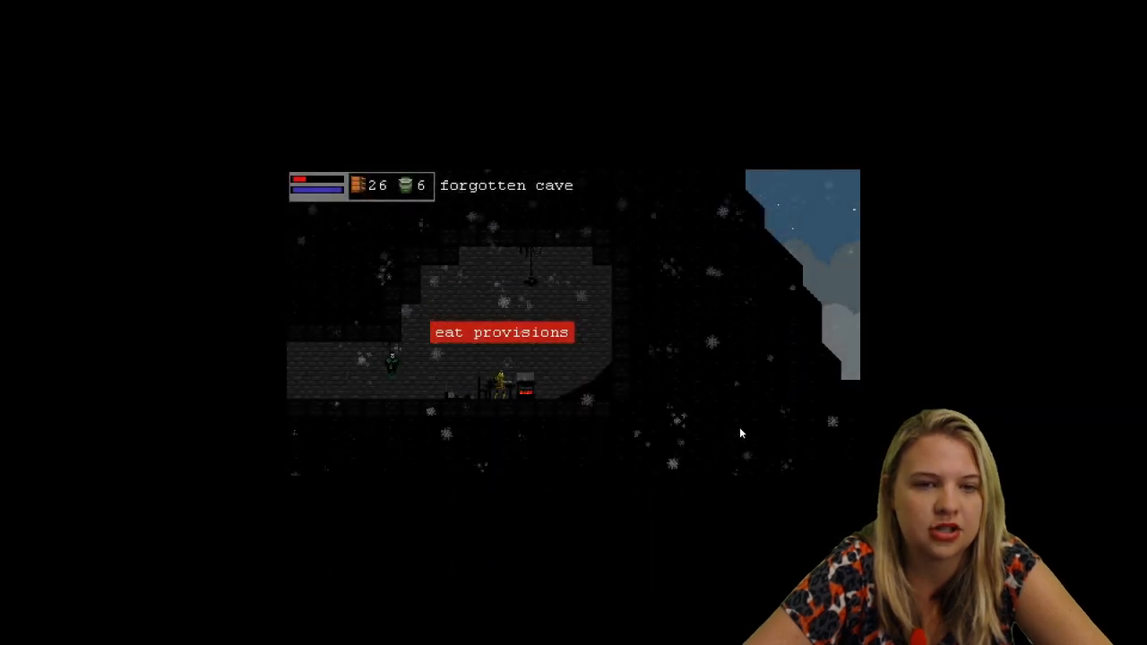
{"action": "left_click", "coordinate": [501, 333]}
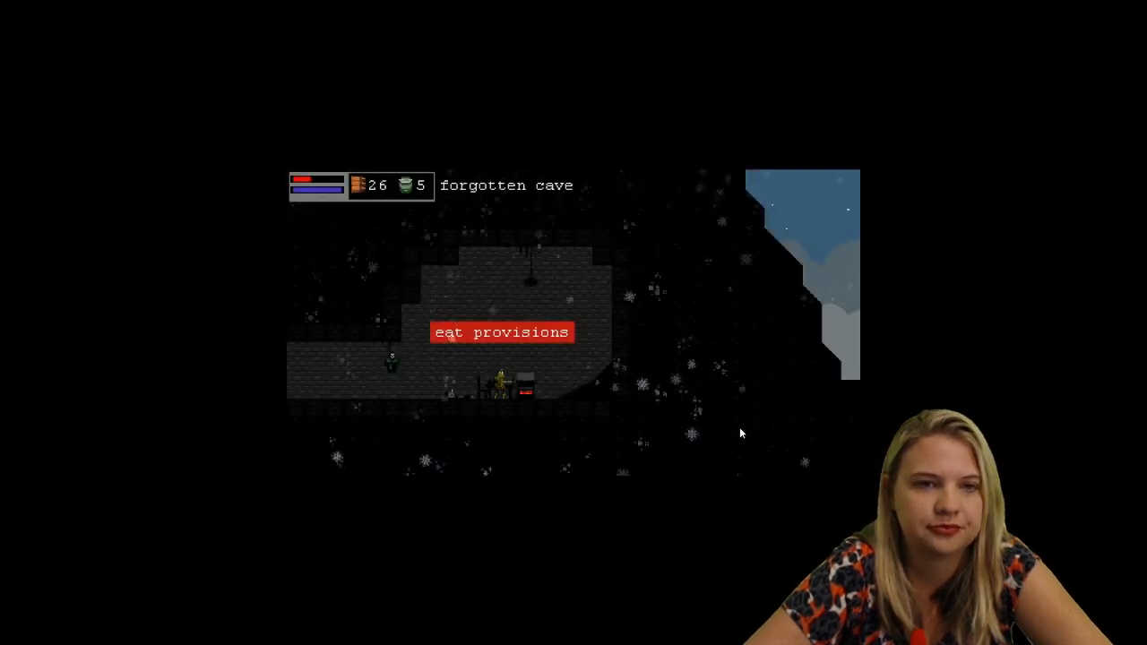